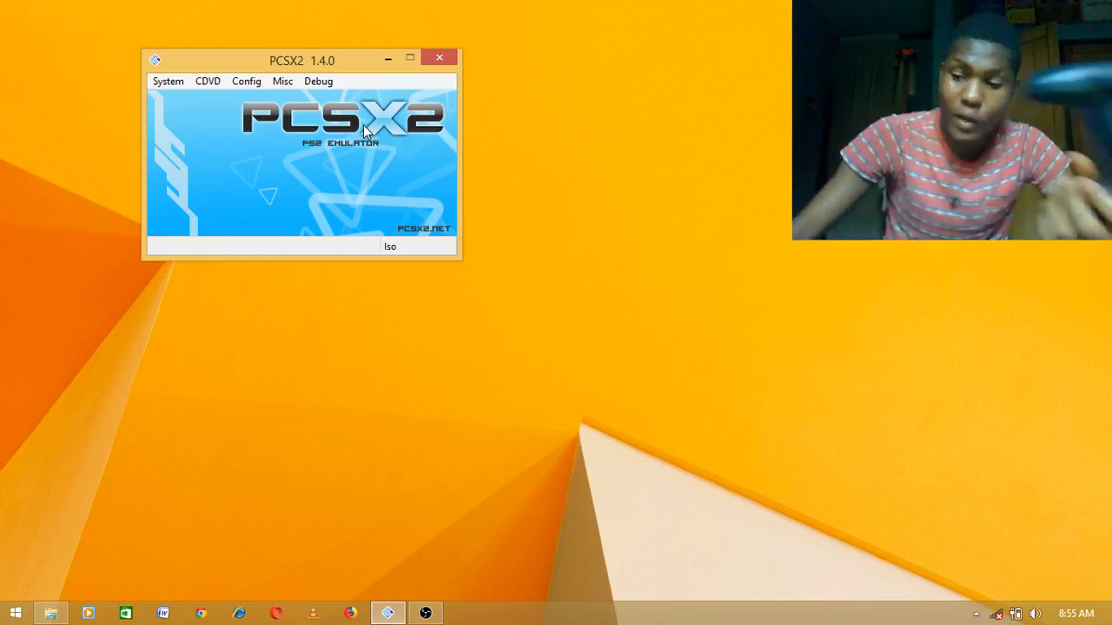
mouse_move(258, 151)
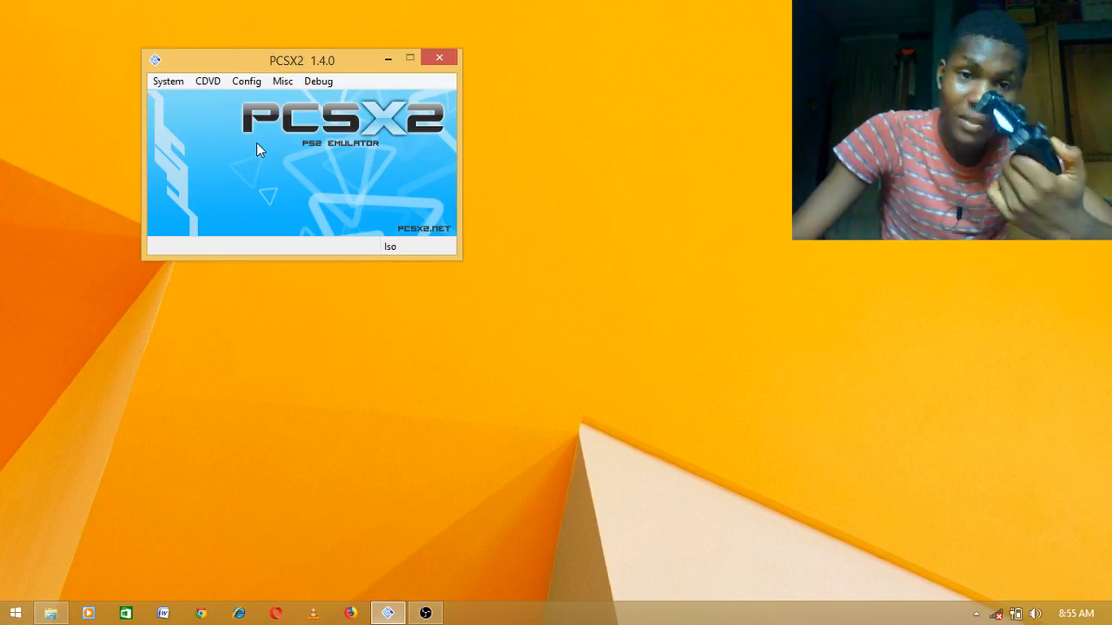
Reveal the Plugin Settings entry under Config > Controllers (PAD)
click(246, 81)
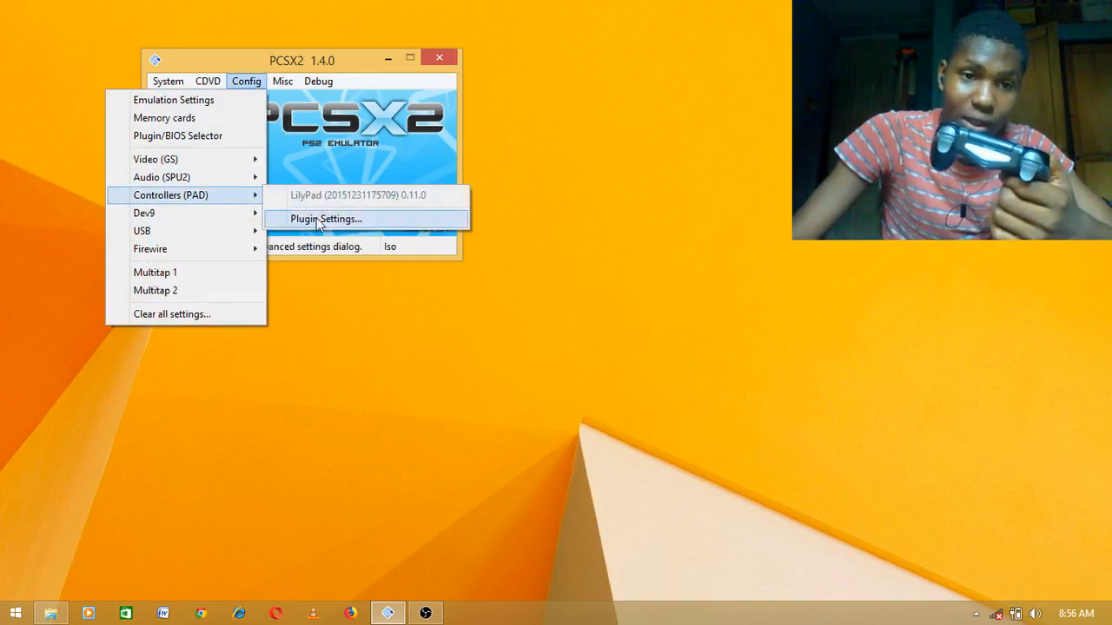
Bring up LilyPad settings, check Pad 2's bindings, then land on the Pad 1 list
click(326, 219)
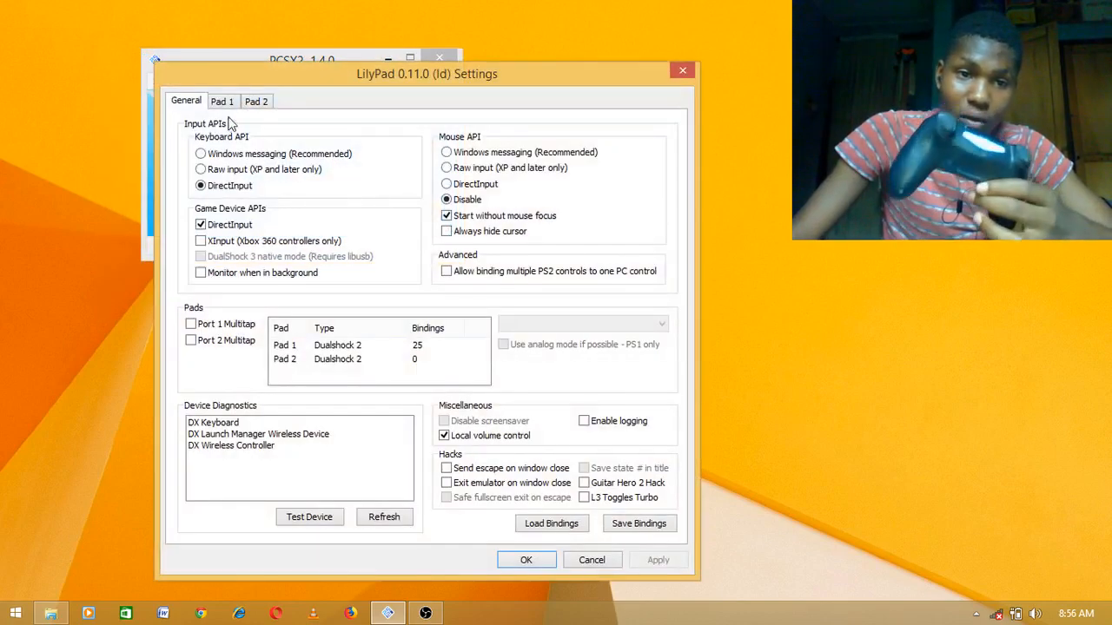
click(223, 101)
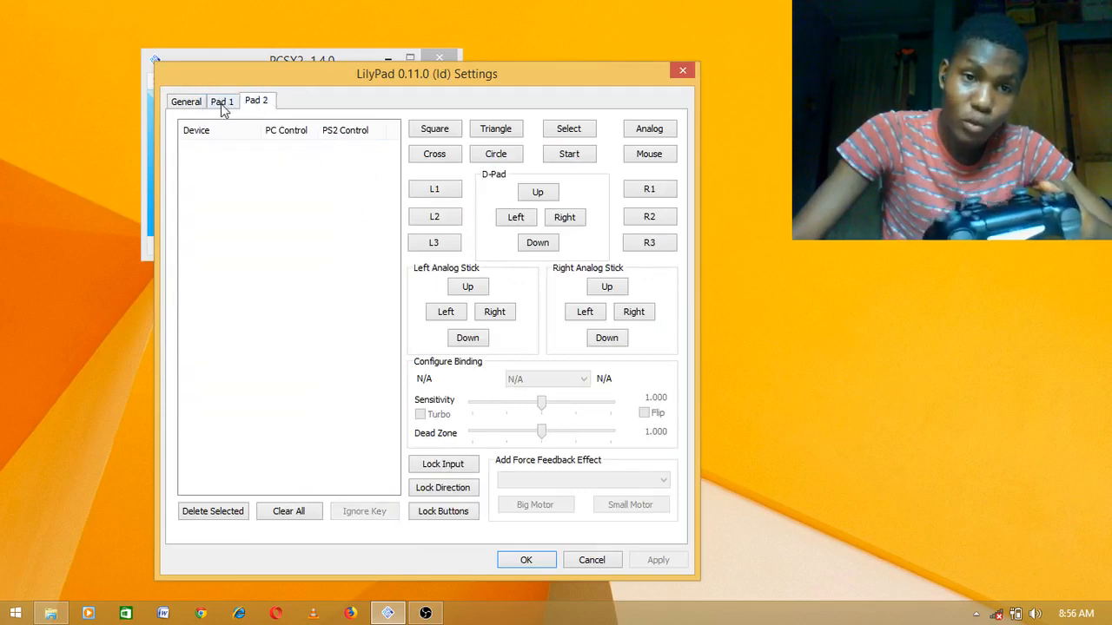
click(222, 101)
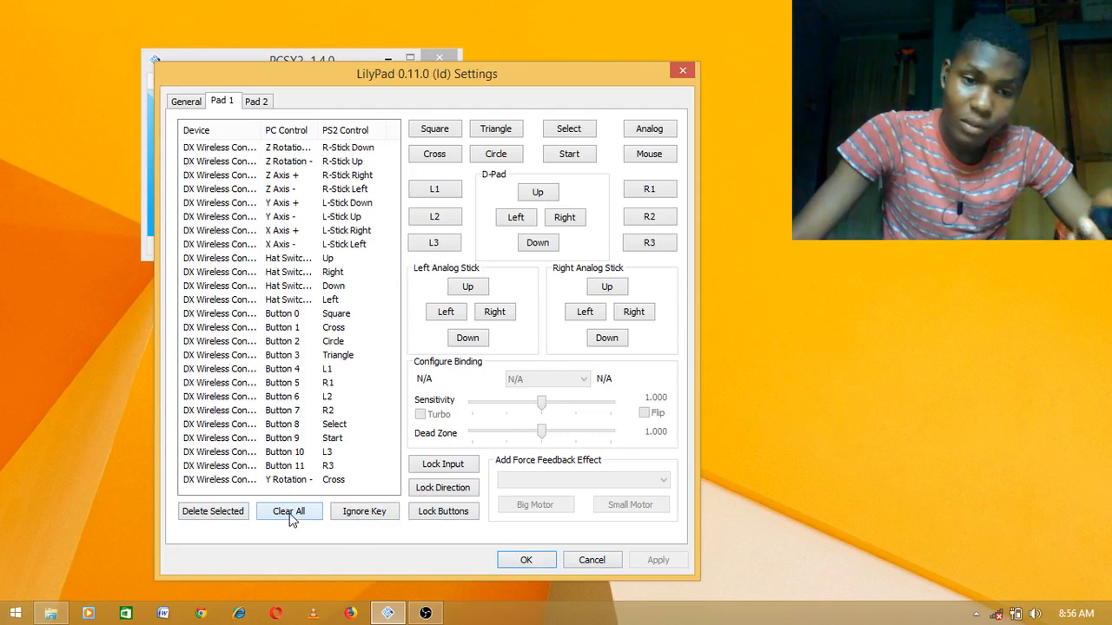
Clear all Pad 1 bindings, then bind L1, L2, L3 and the D-pad directions to the PS4 controller
click(288, 511)
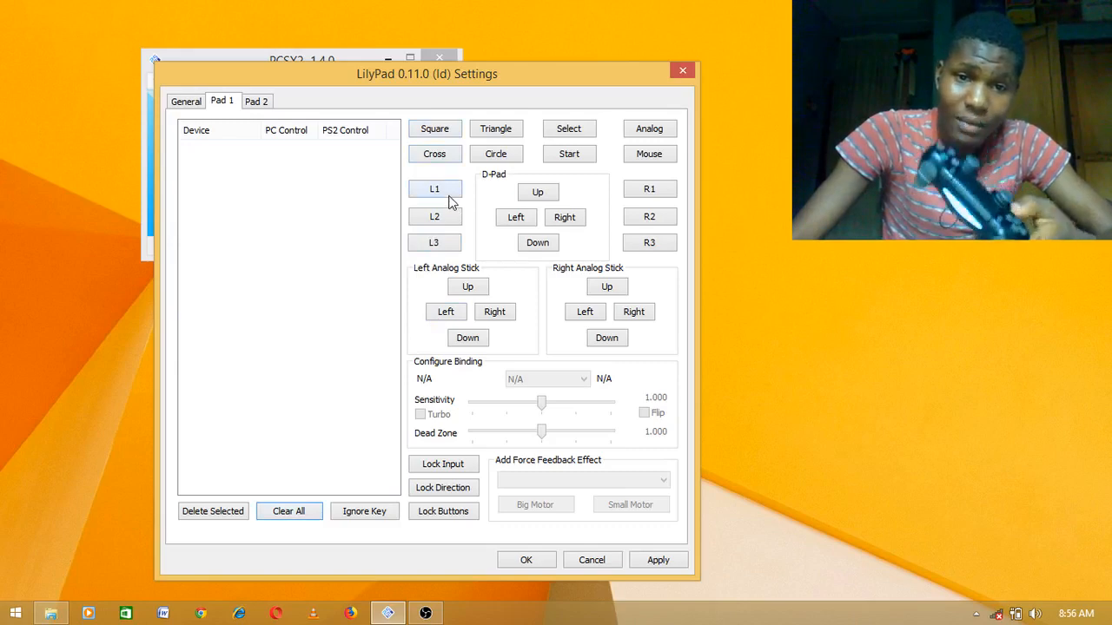
click(434, 215)
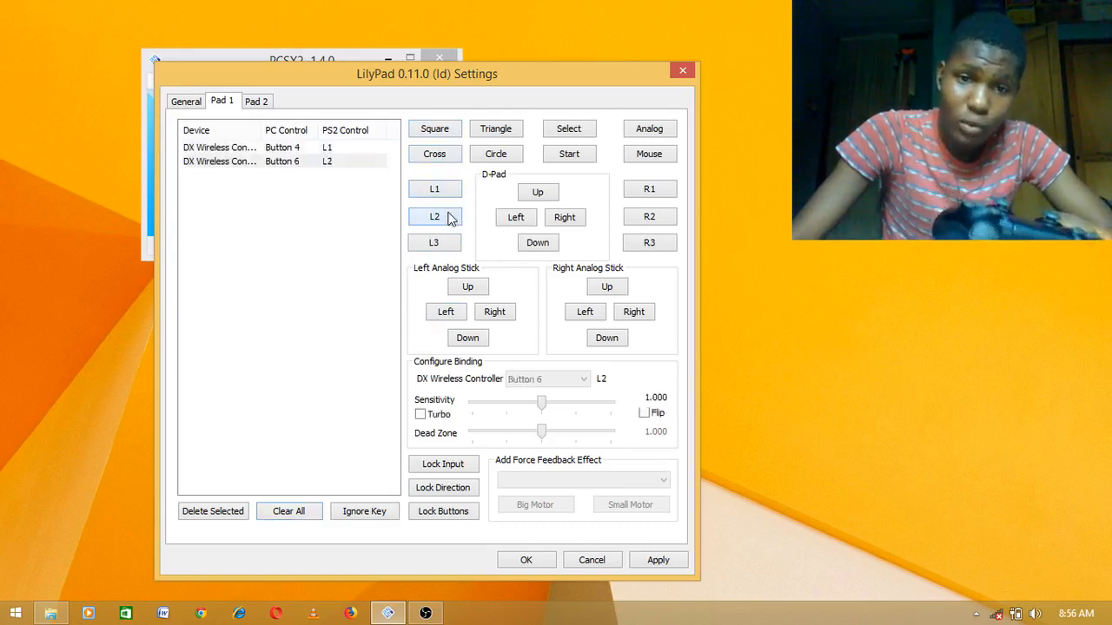
click(434, 243)
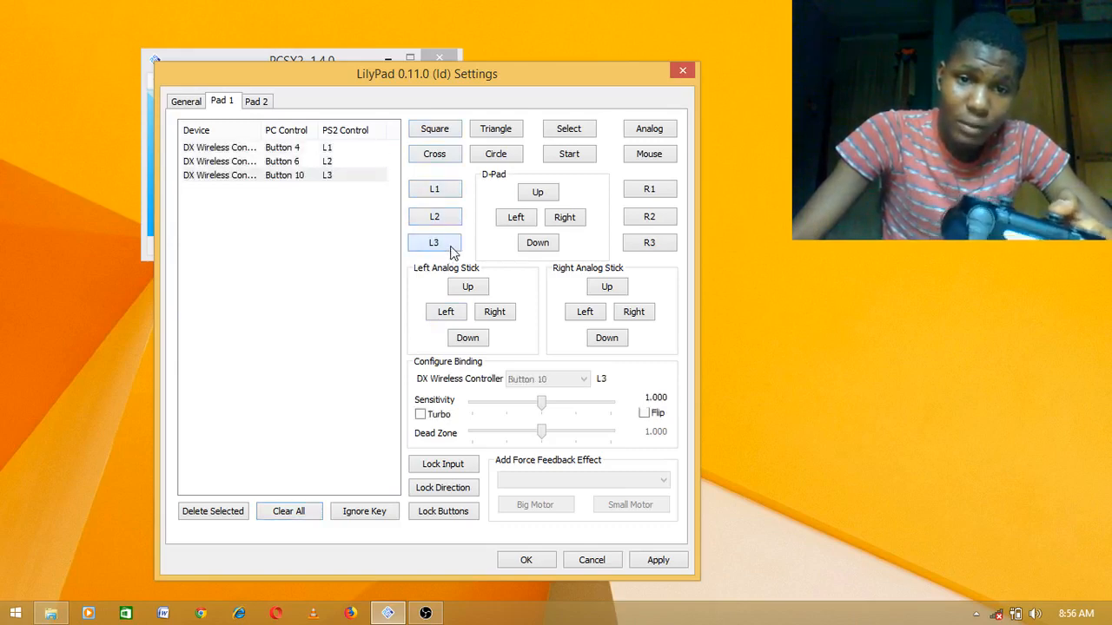
click(537, 191)
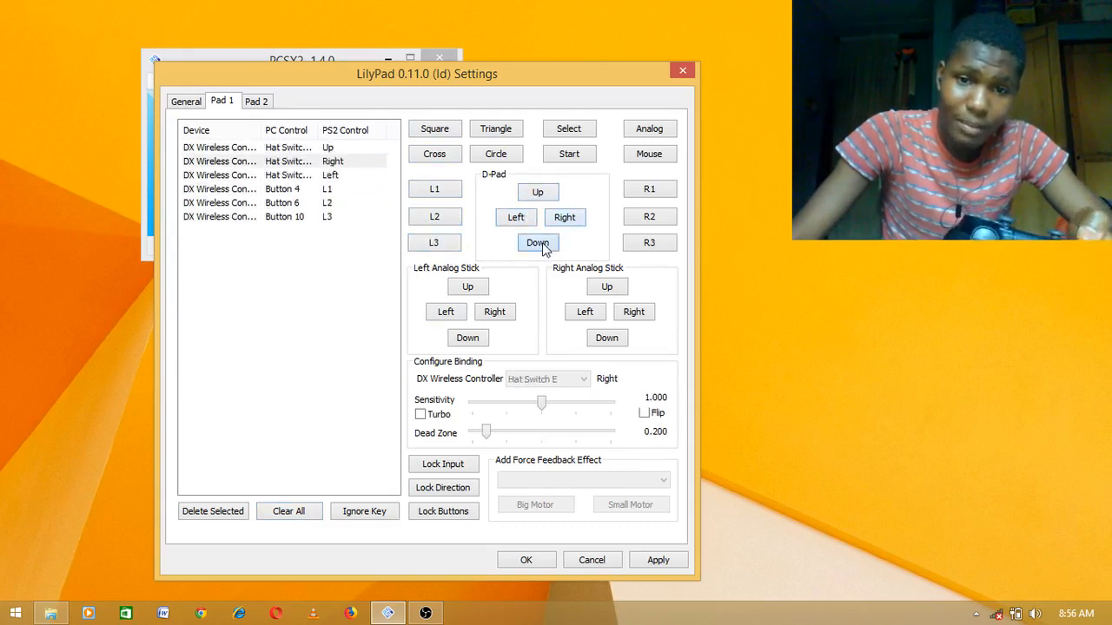
click(539, 244)
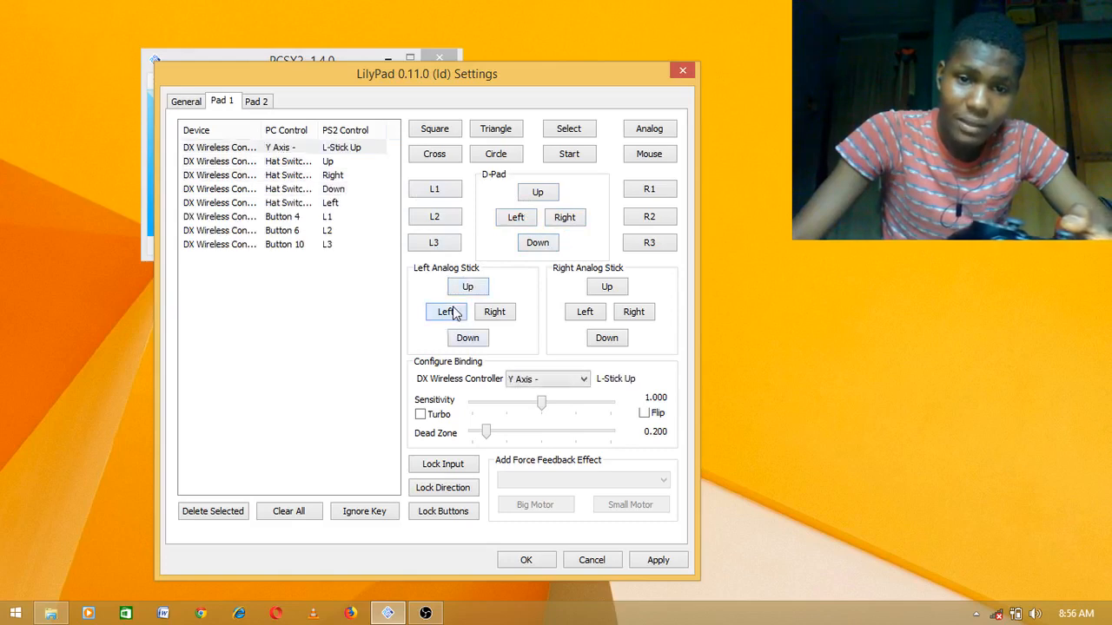
Bind both analog sticks' directions and R1, R2, R3 to the PS4 controller
click(493, 311)
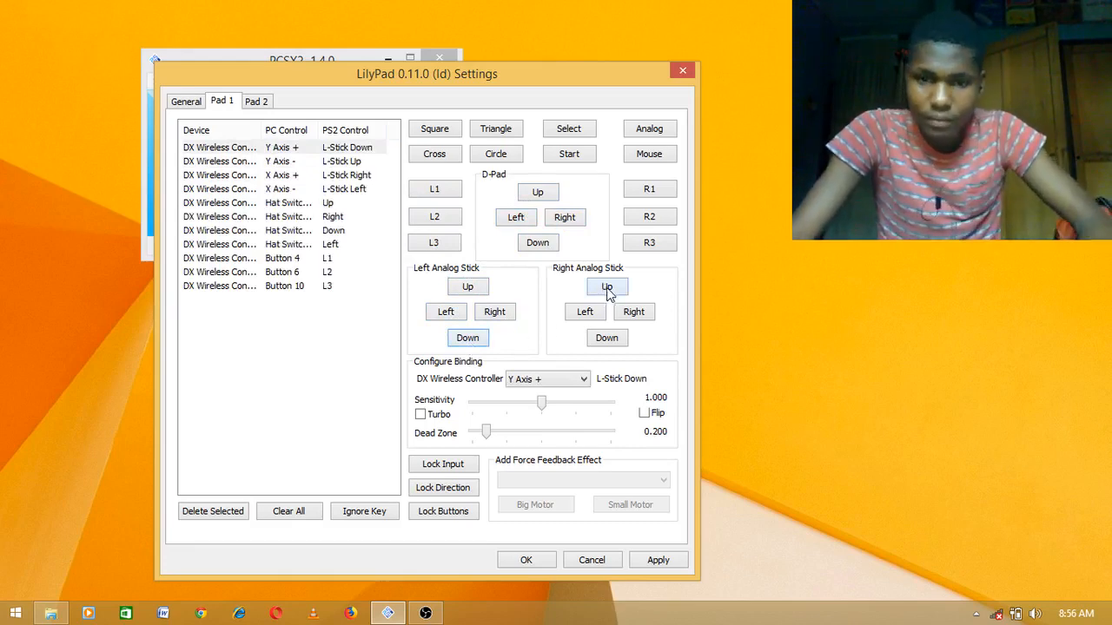
click(583, 311)
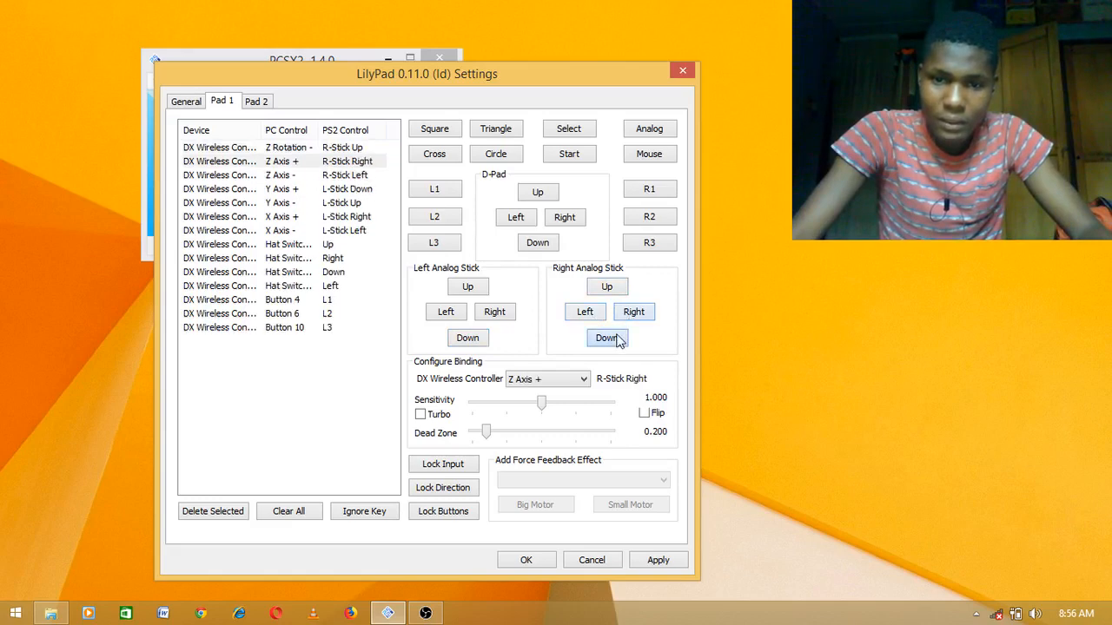
click(607, 337)
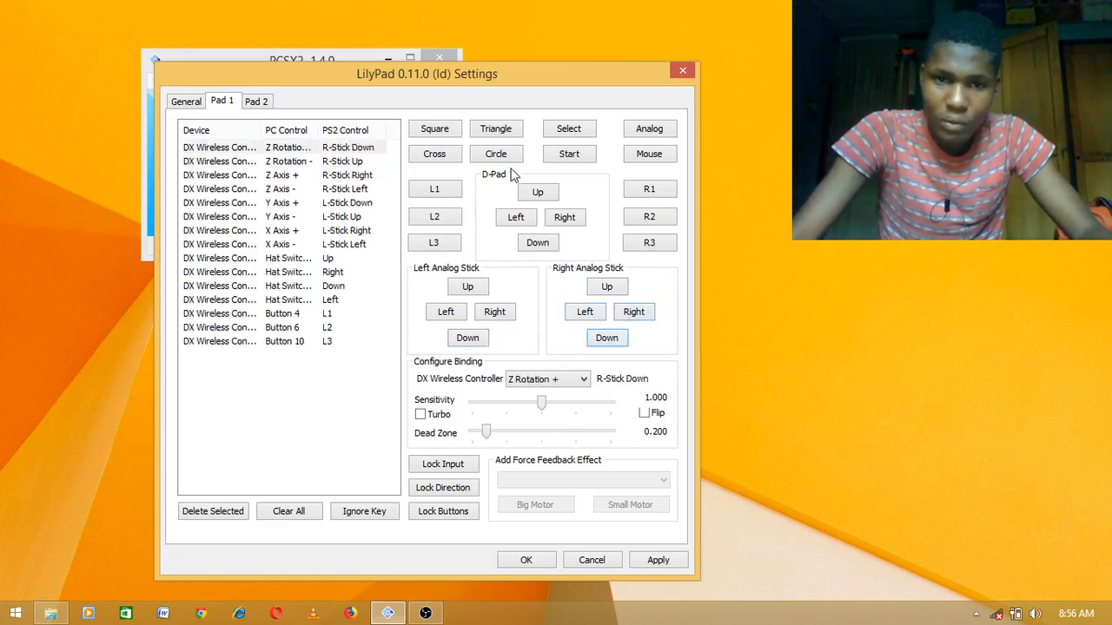
click(650, 189)
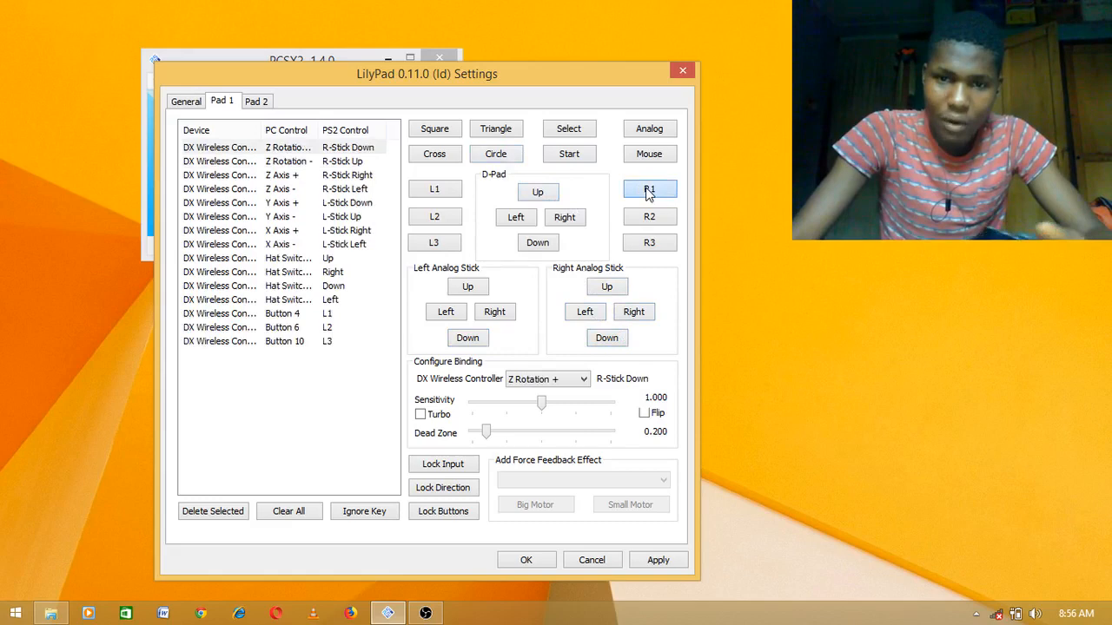
click(650, 218)
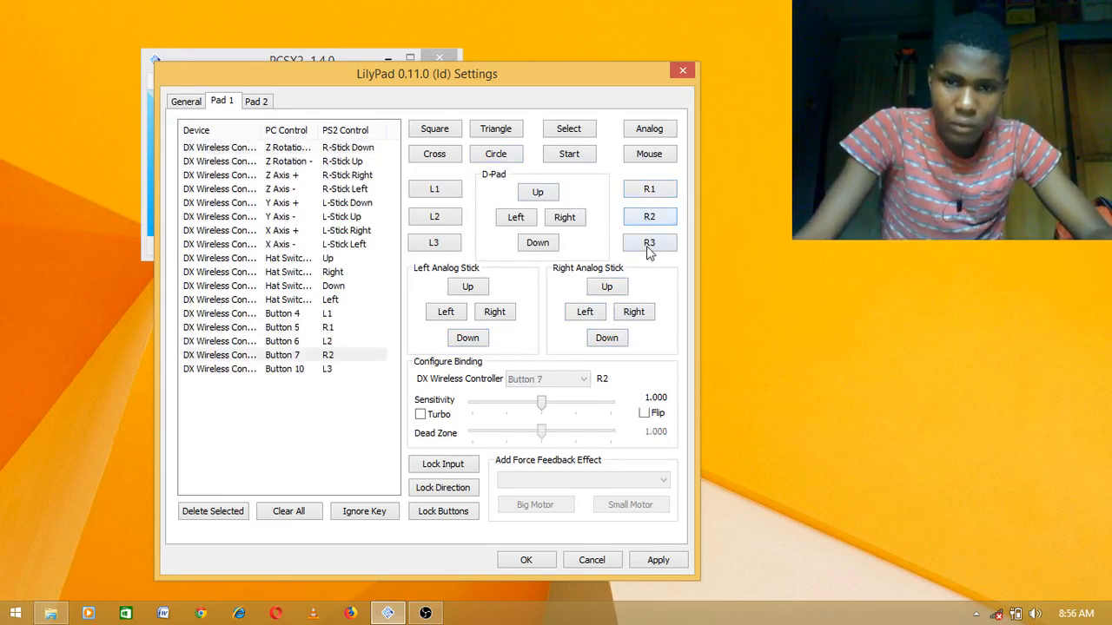
click(649, 243)
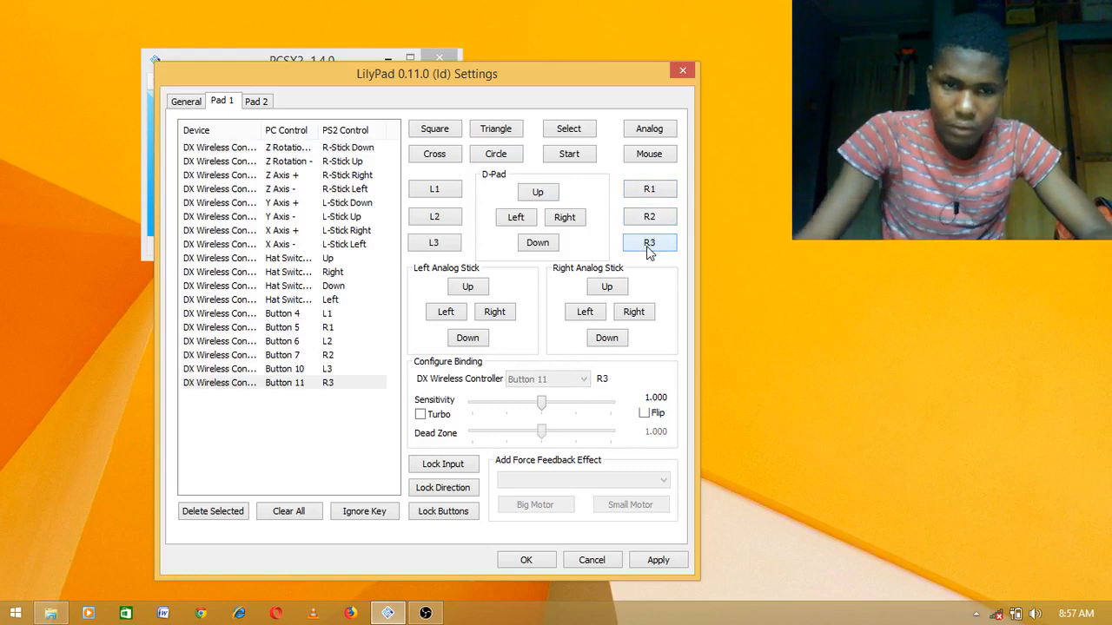
mouse_move(434, 129)
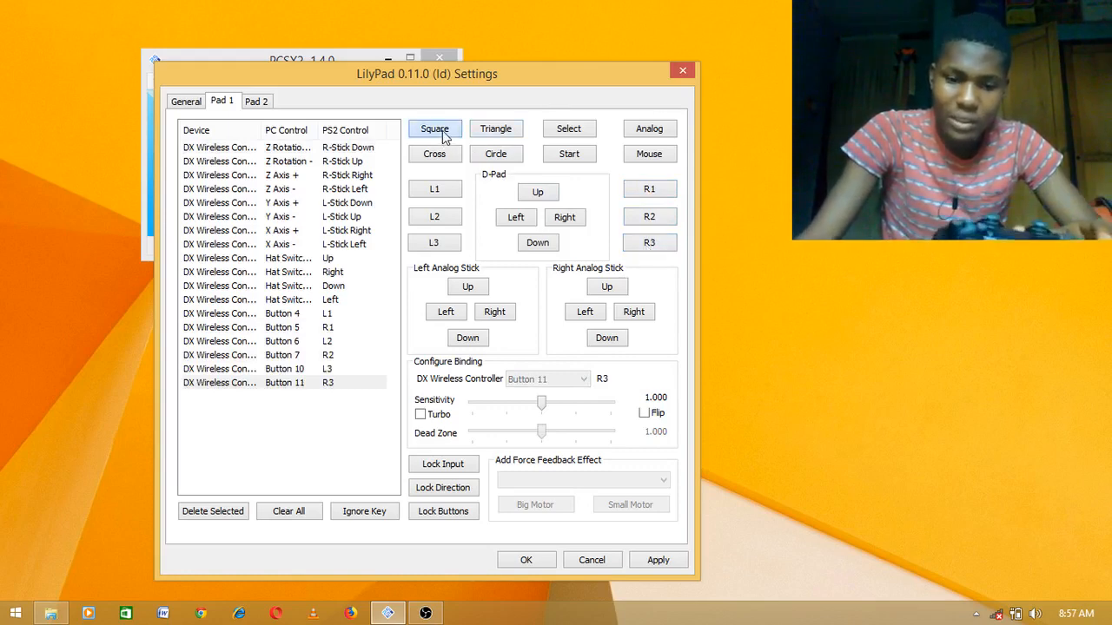
Bind Square, Triangle, Cross and Circle to controller Buttons 0–3
click(435, 129)
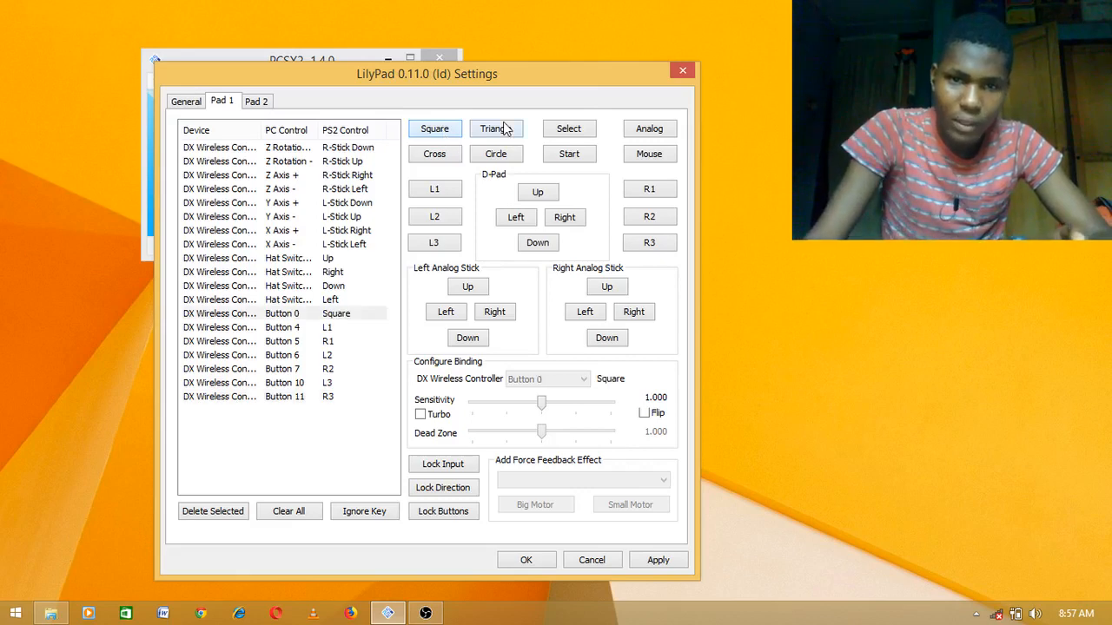
click(497, 128)
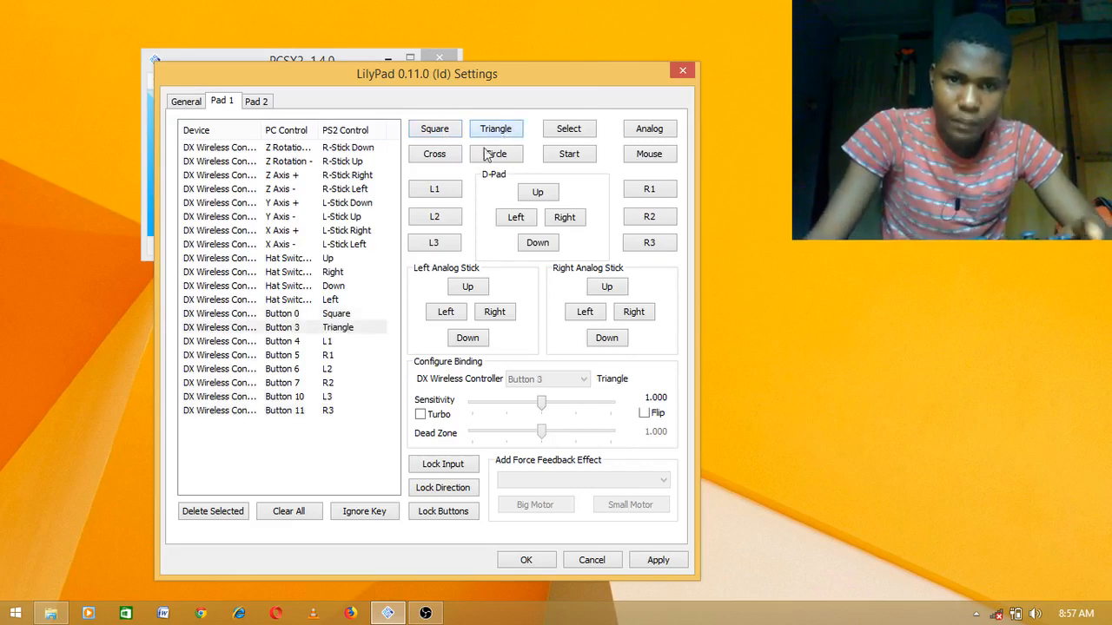
click(434, 152)
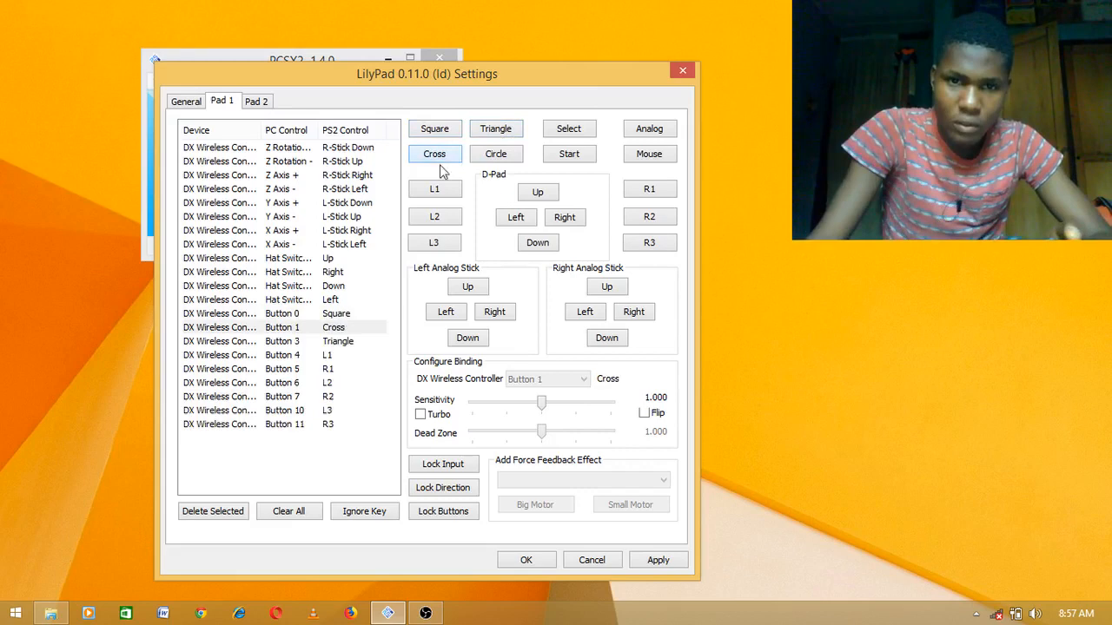
click(497, 153)
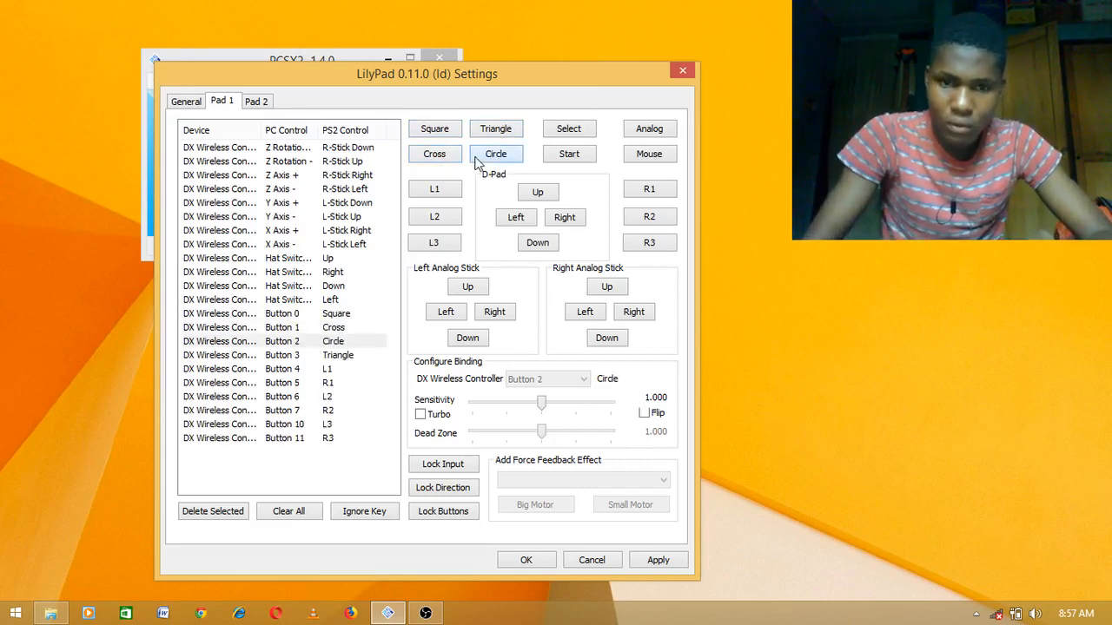
mouse_move(608, 177)
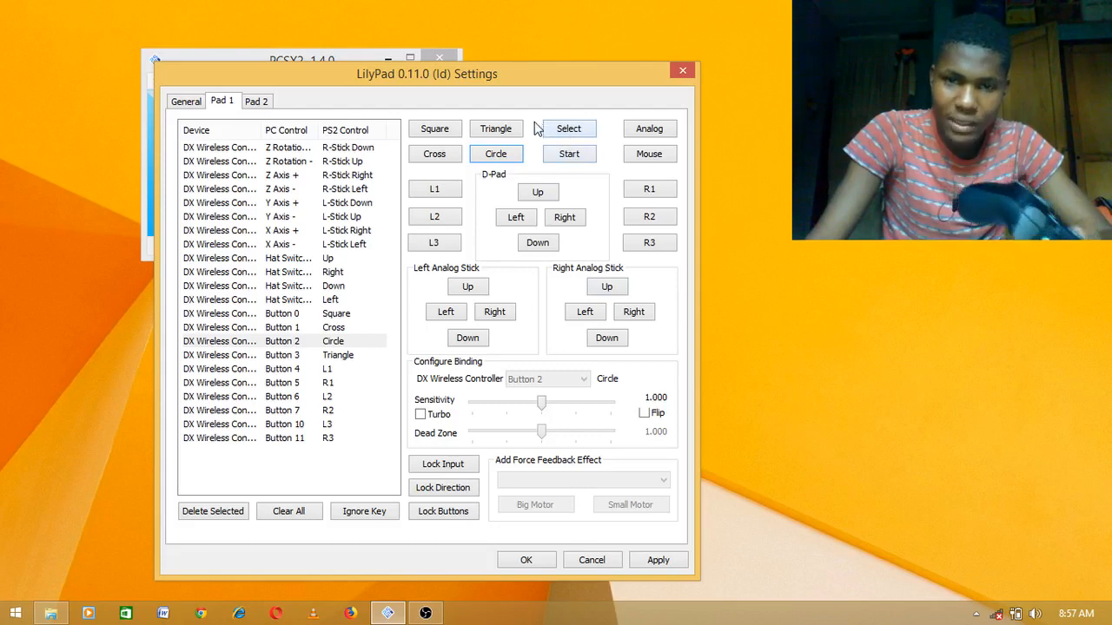
mouse_move(548, 172)
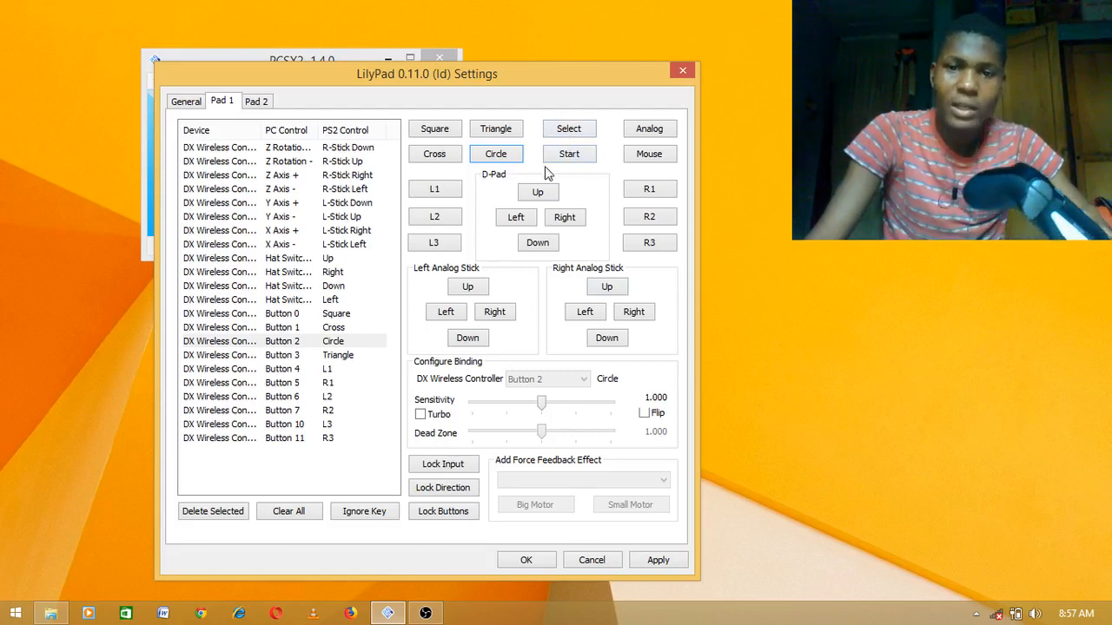
mouse_move(615, 118)
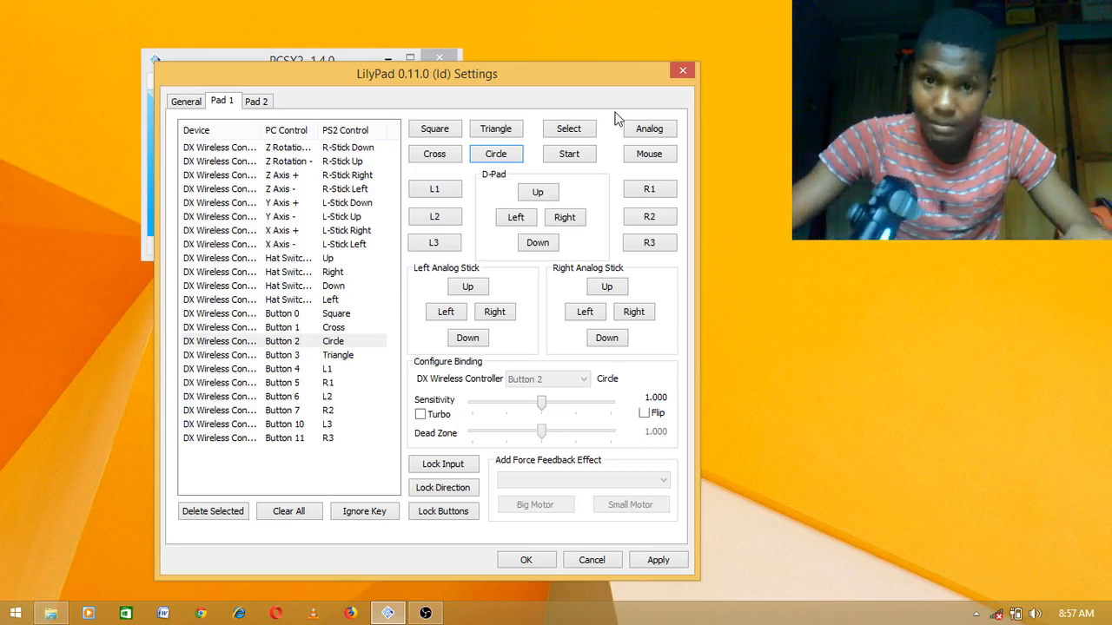
mouse_move(537, 174)
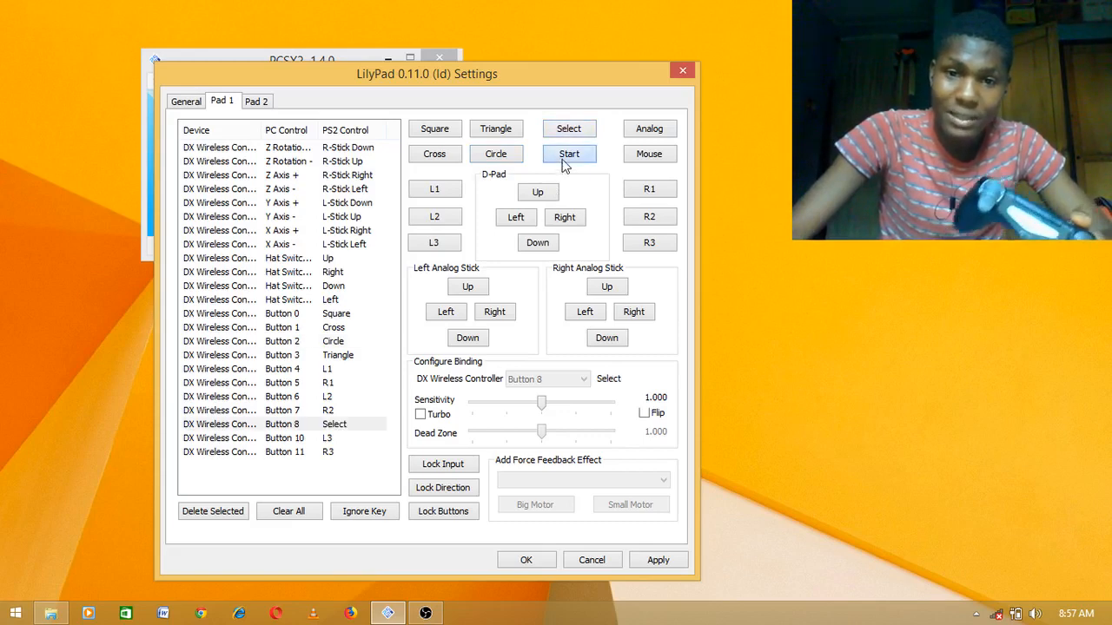
Bind Start to controller Button 9, apply the bindings and close LilyPad settings
click(569, 153)
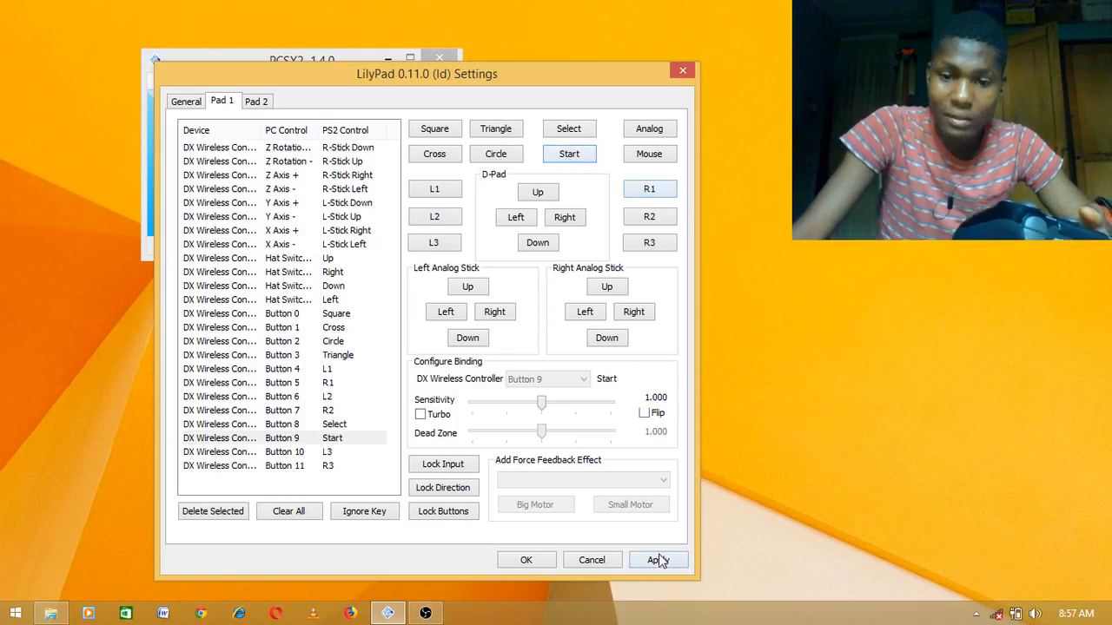
click(657, 559)
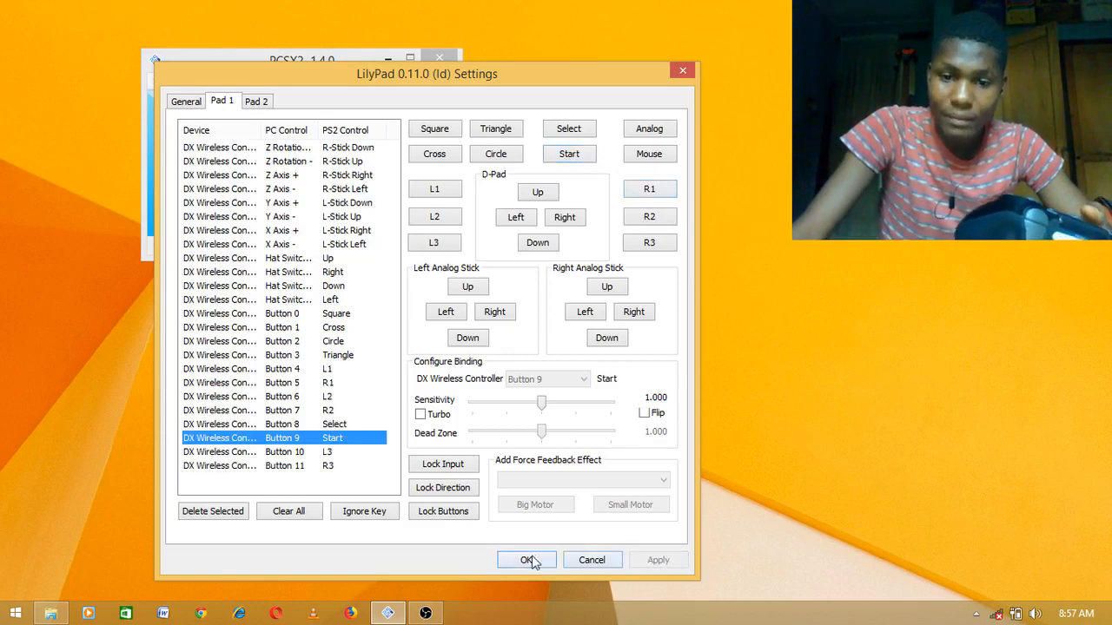
click(526, 559)
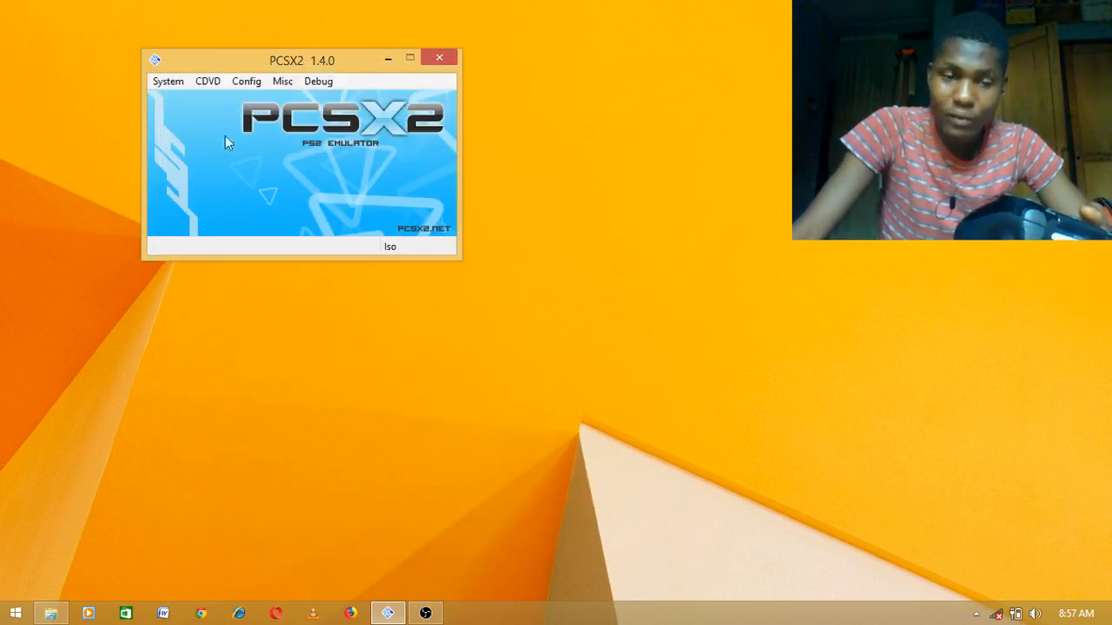
Check the CDVD source is set to ISO, then show the System boot options (full/fast disc boot)
click(167, 82)
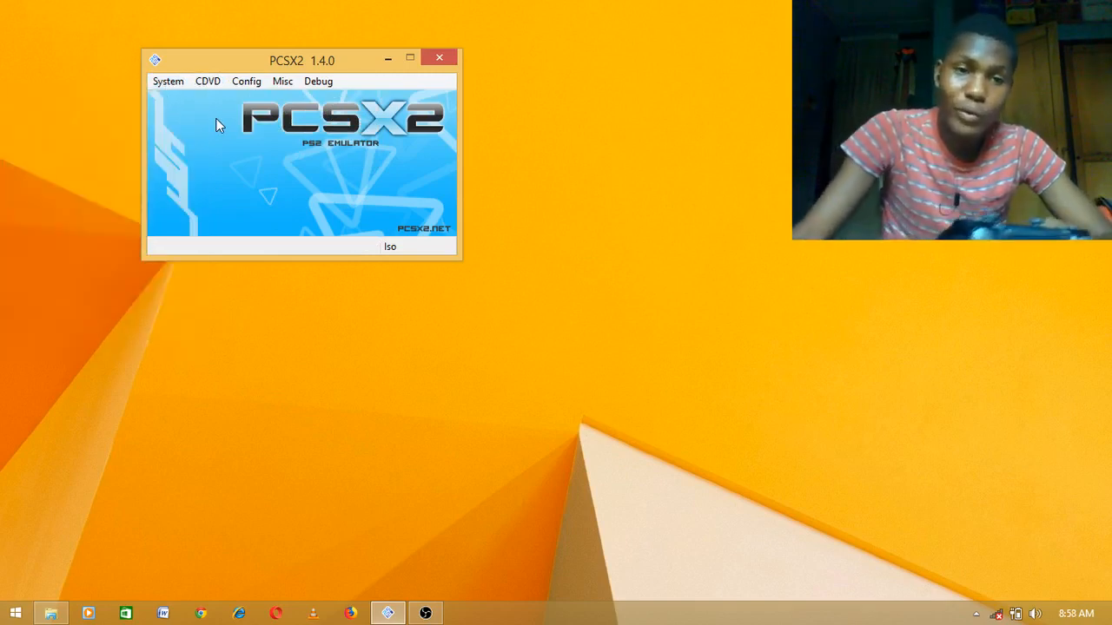
click(208, 81)
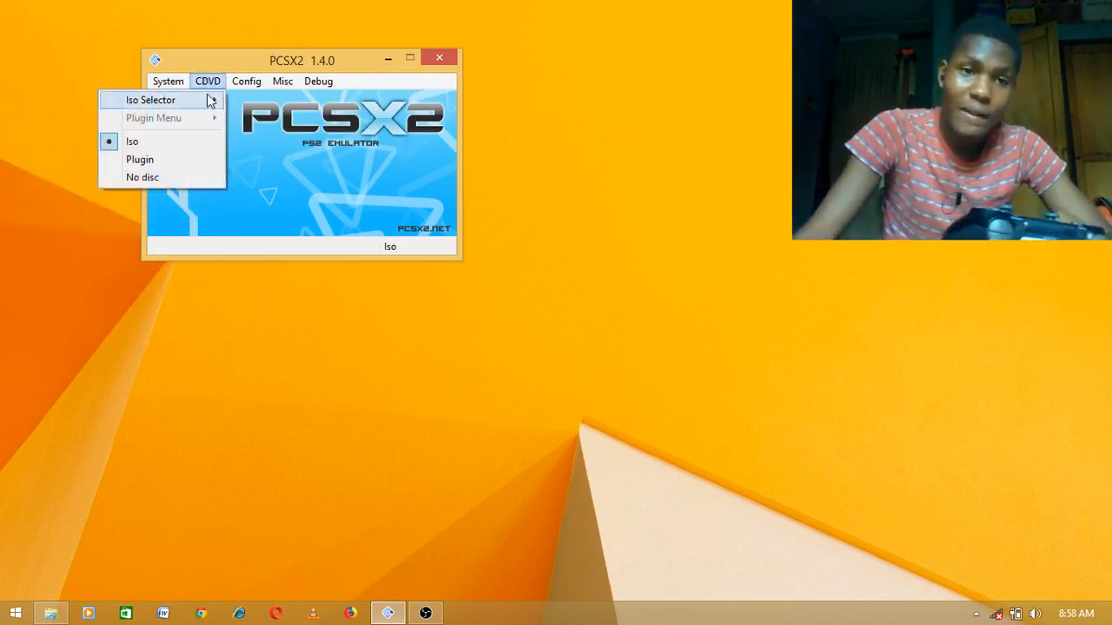
mouse_move(191, 139)
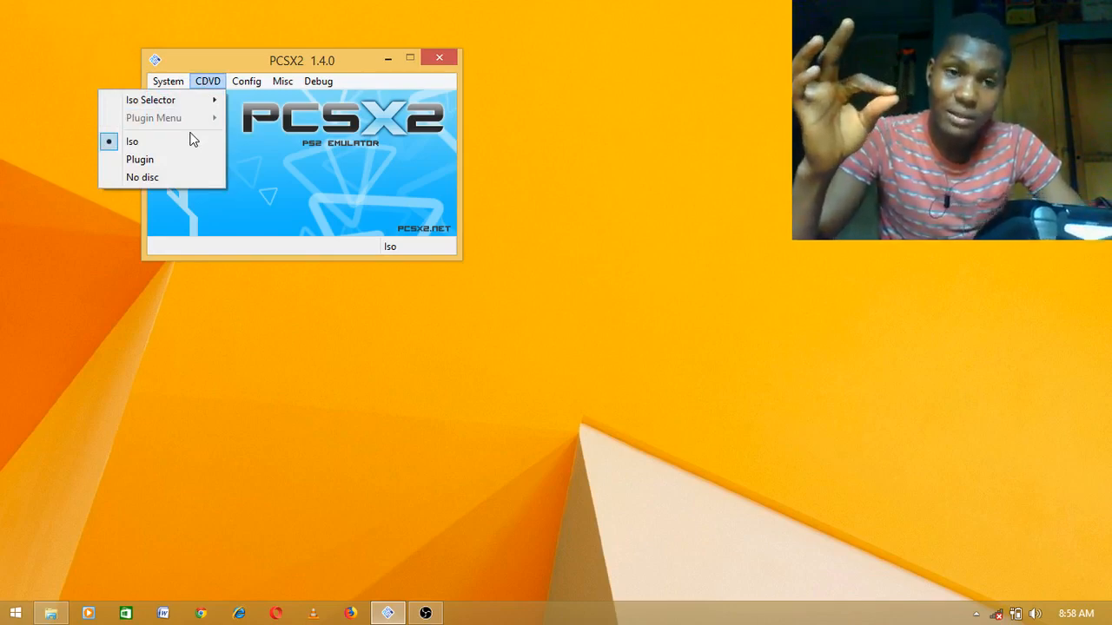
mouse_move(200, 130)
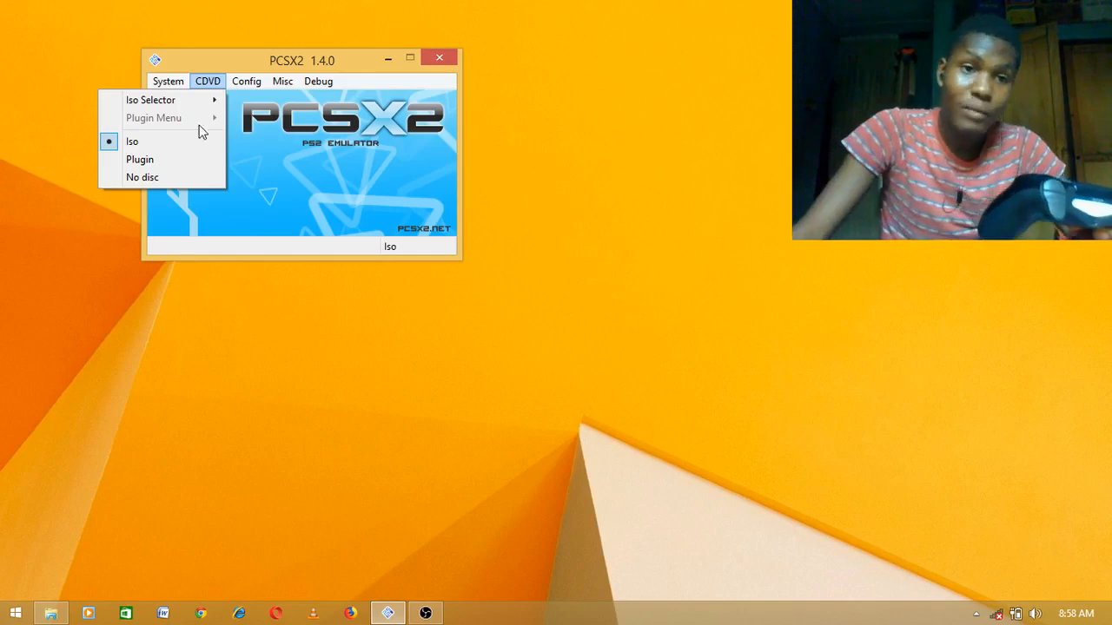
click(167, 81)
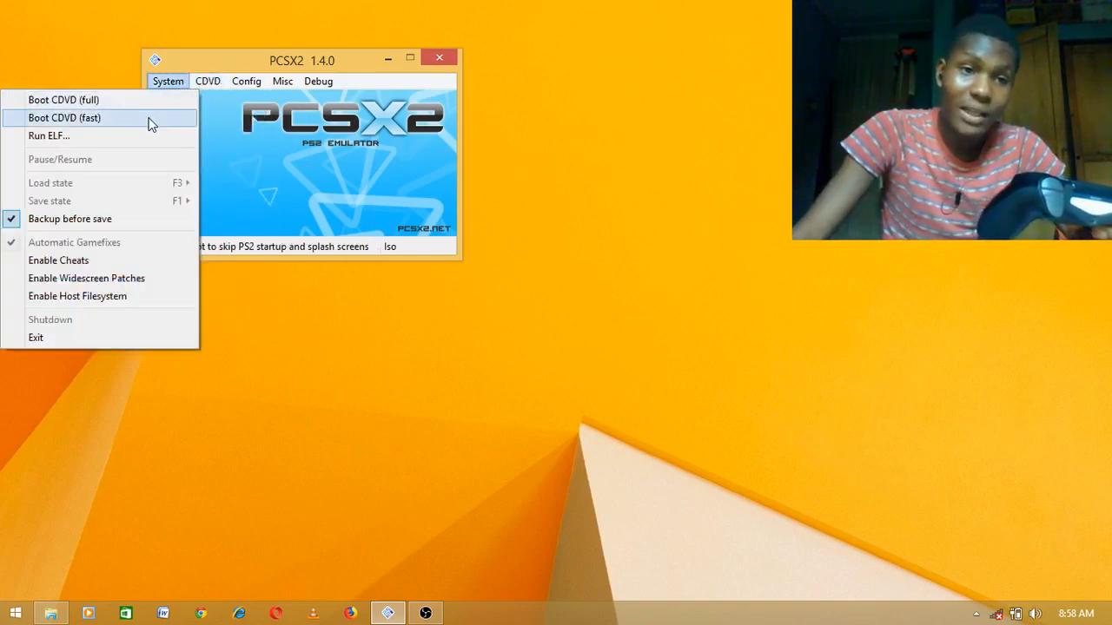